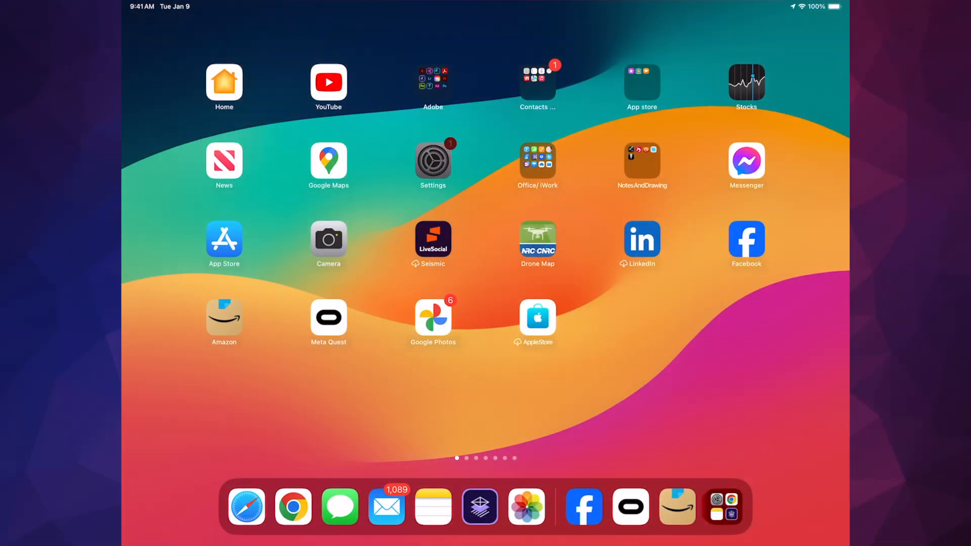
- Launch the Settings app from the Home Screen to reach General settings
left_click(432, 162)
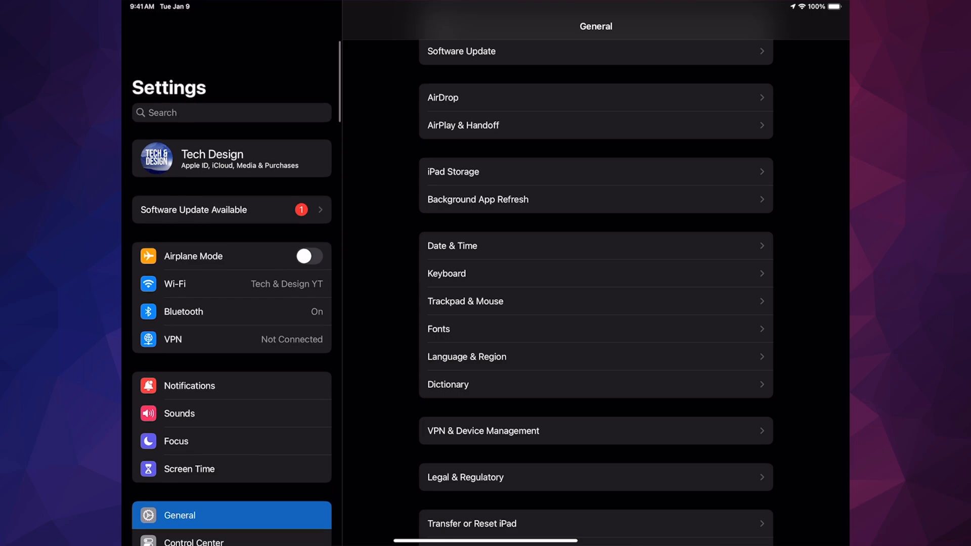
- Open Software Update to see the iPadOS 17.0.3 update (169.7 MB)
left_click(231, 112)
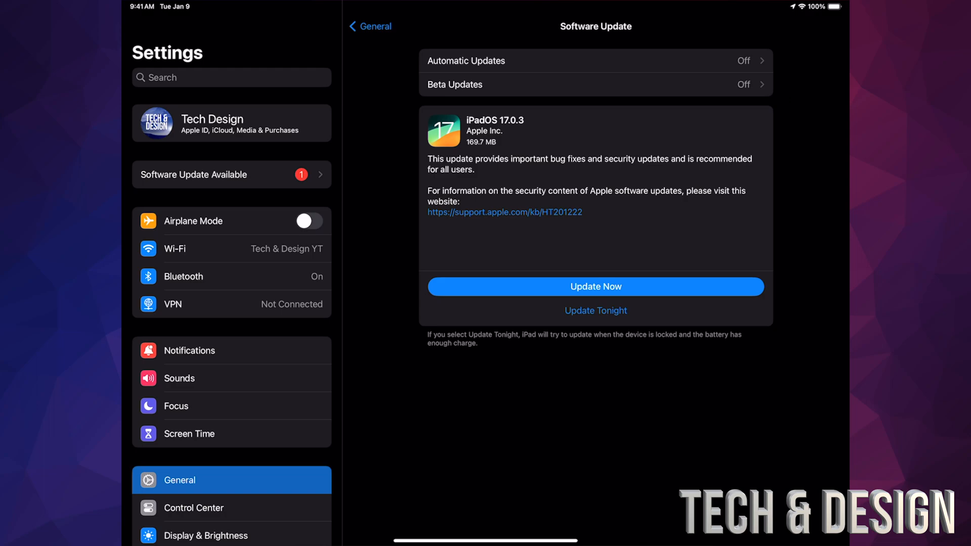
- Install iPadOS 17.0.3 now and let the iPad restart
left_click(595, 286)
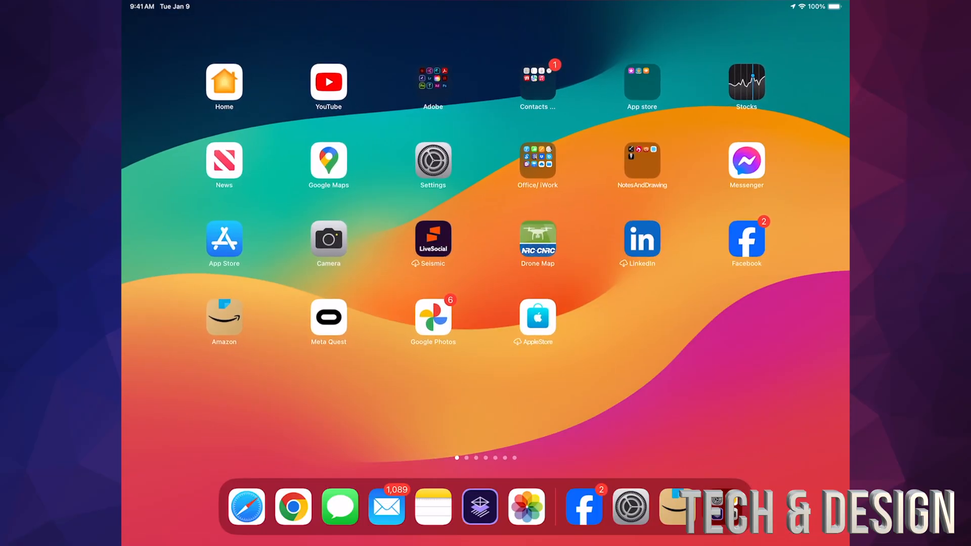
- Reopen Settings and check Software Update reports iPadOS 17.0.3 is up to date
left_click(433, 158)
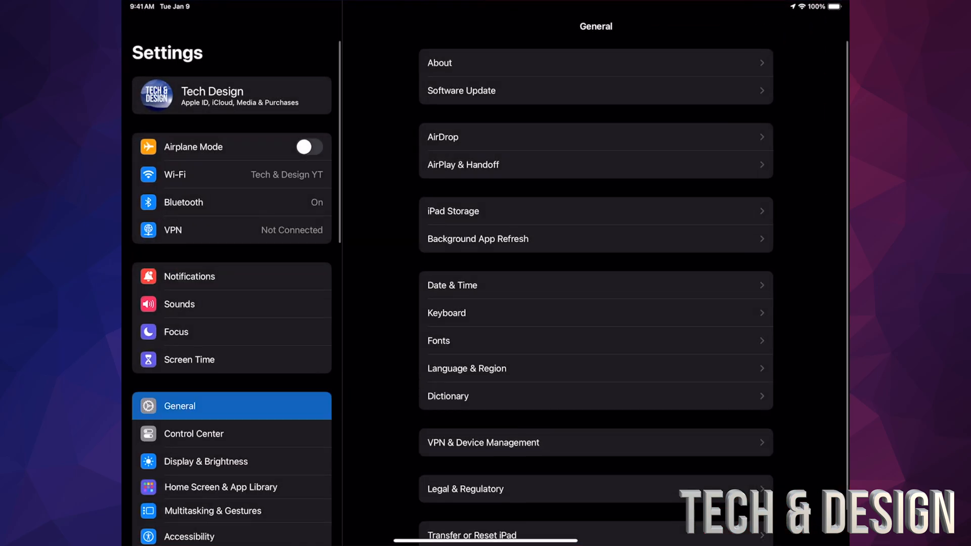
left_click(461, 91)
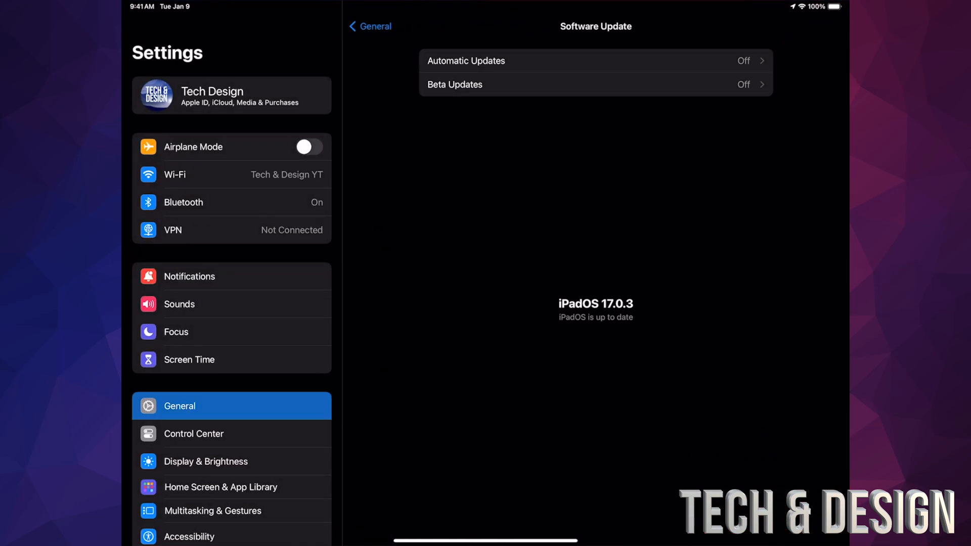